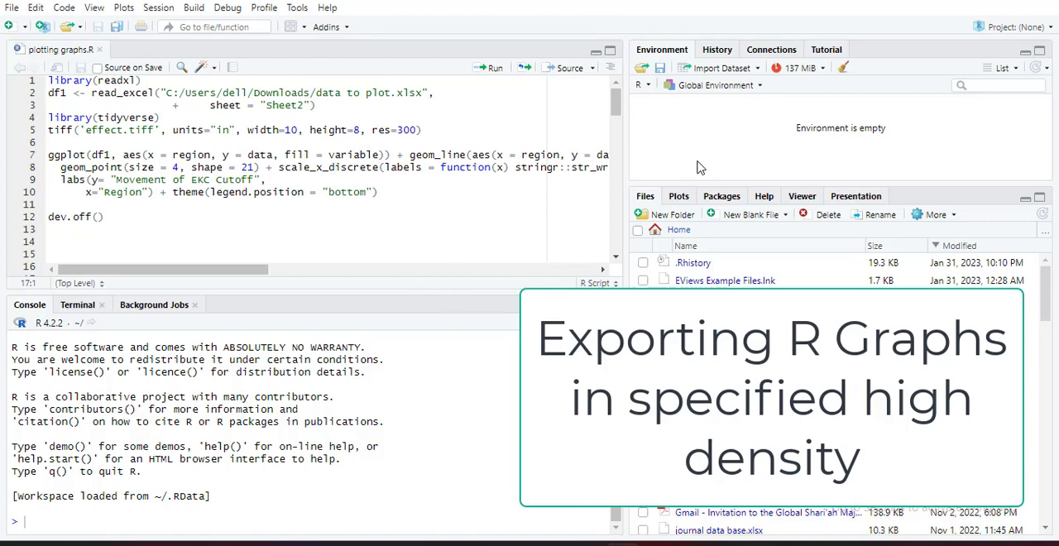
mouse_move(682, 266)
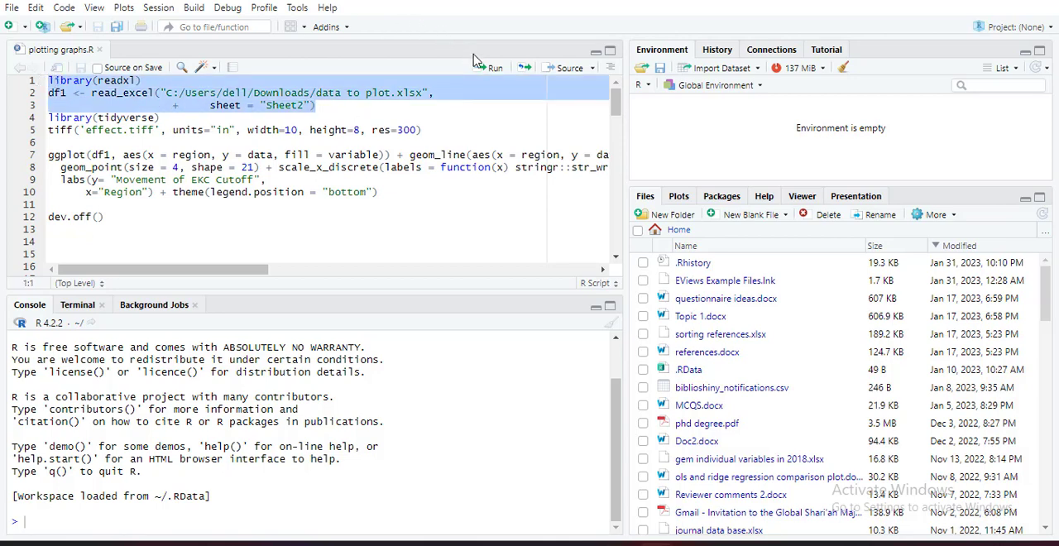
Step: Join the sheet argument onto the read_excel call, rerun the import to load df1 from Sheet2, and load tidyverse
left_click(493, 68)
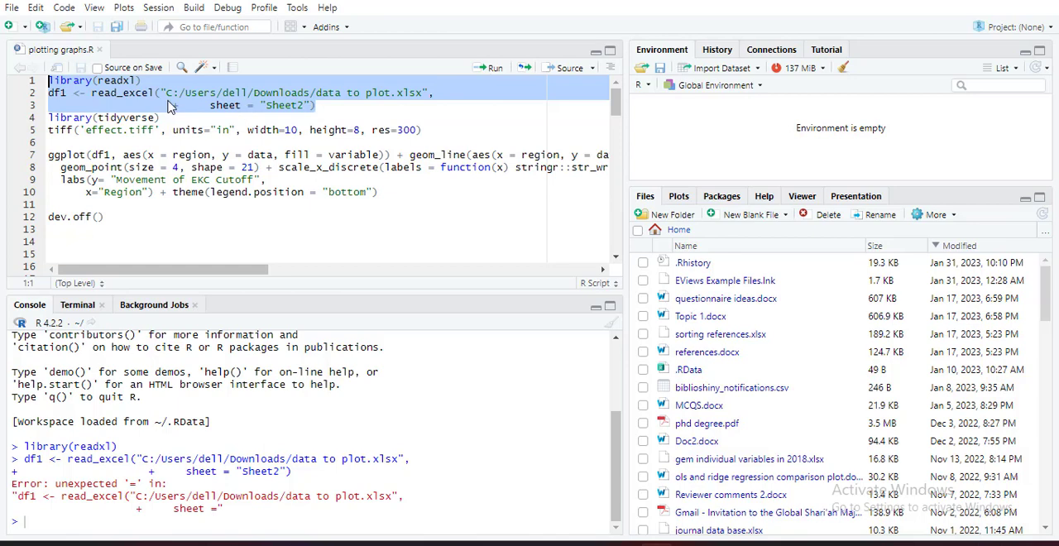
left_click(192, 106)
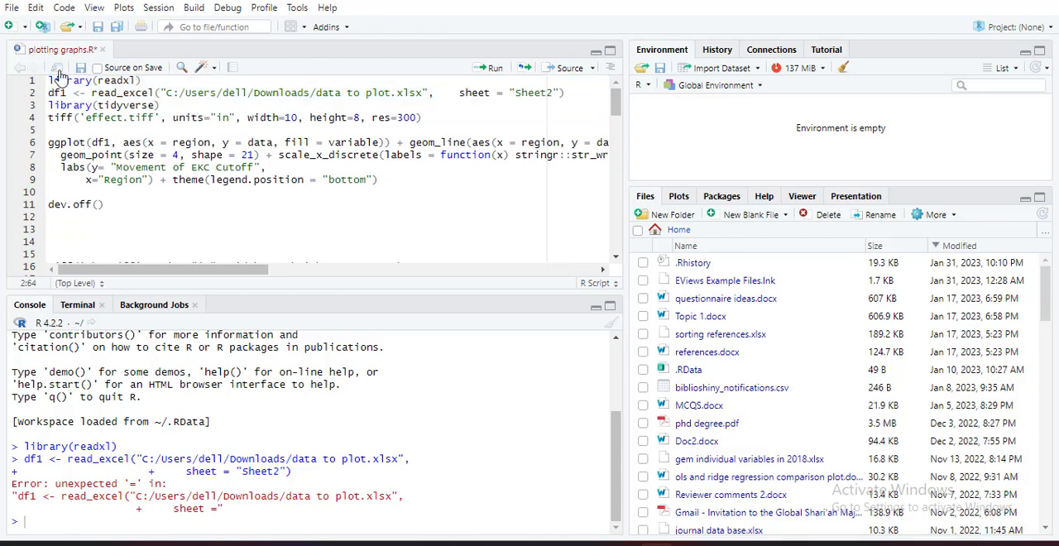
left_click(92, 79)
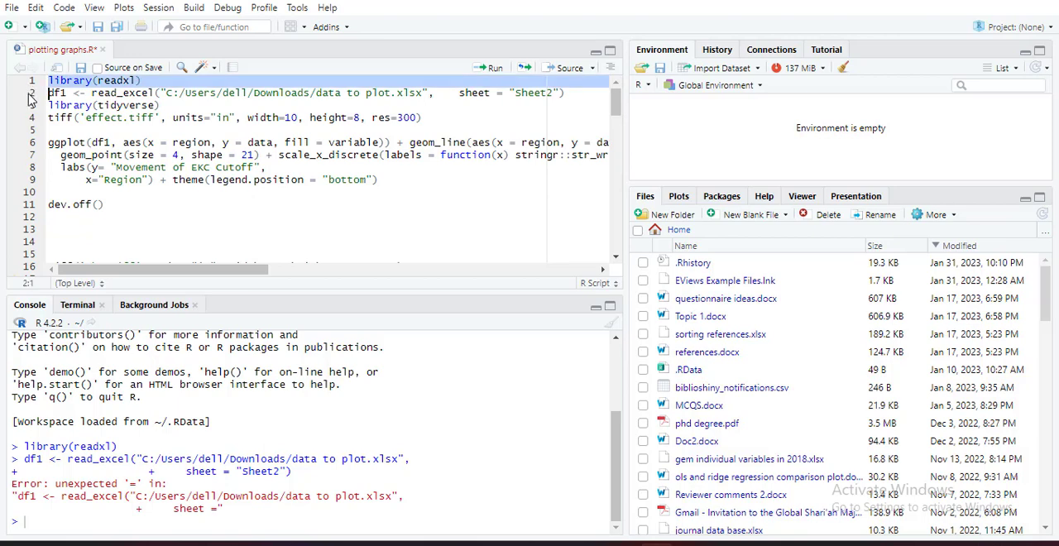
left_click(566, 93)
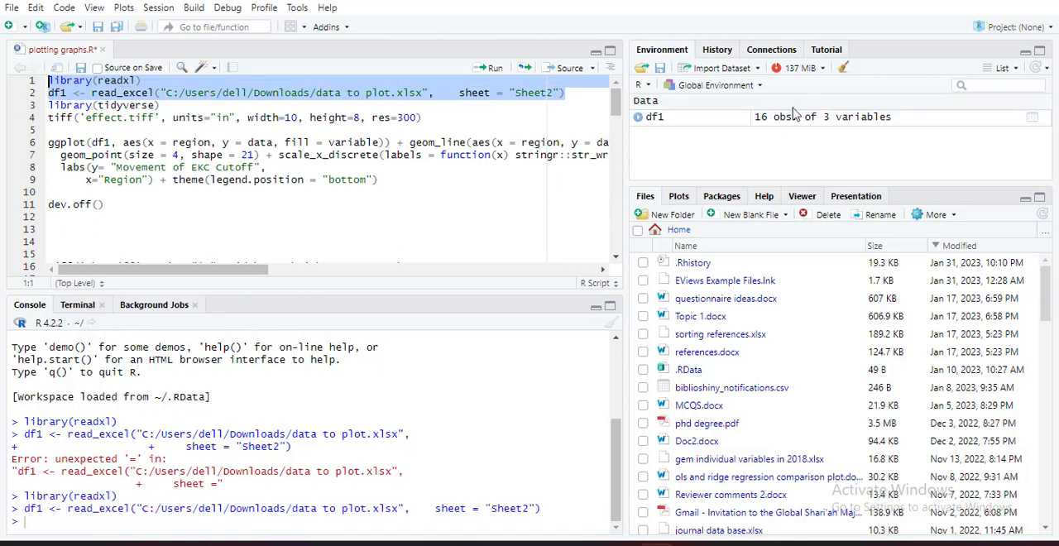
left_click(178, 106)
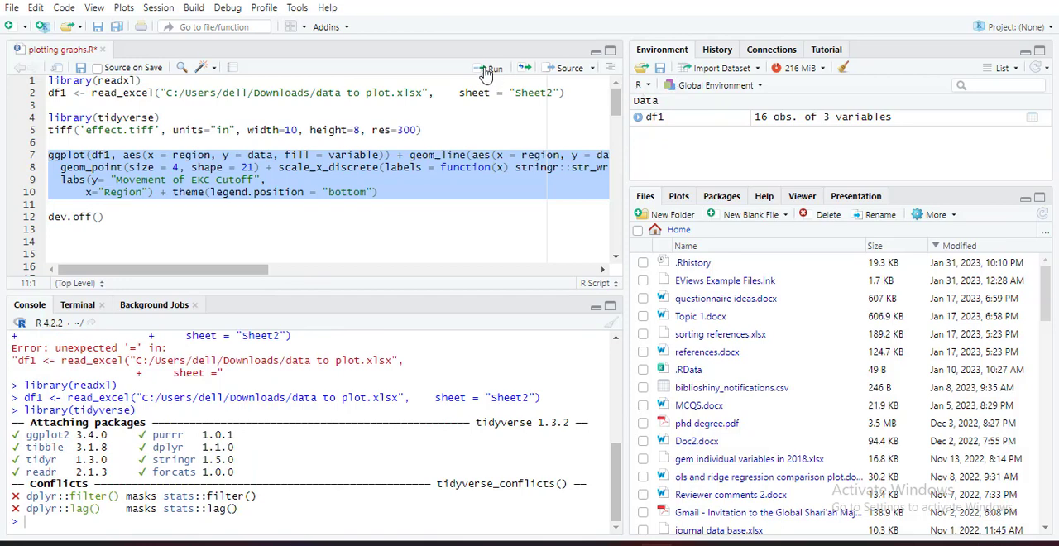
Step: Run the ggplot block to render the EKC cutoff movement line-and-point chart colored by variable
left_click(490, 67)
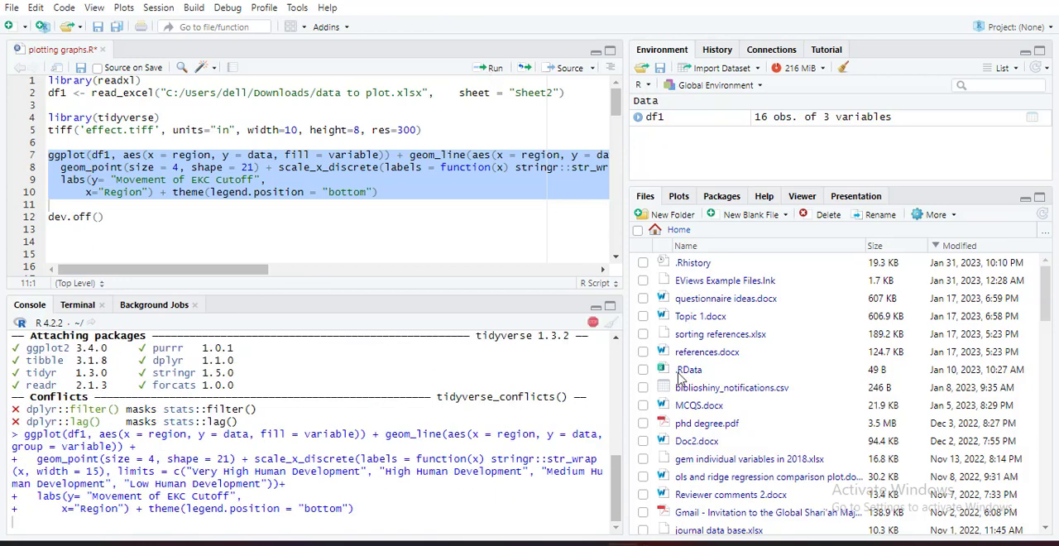
left_click(495, 66)
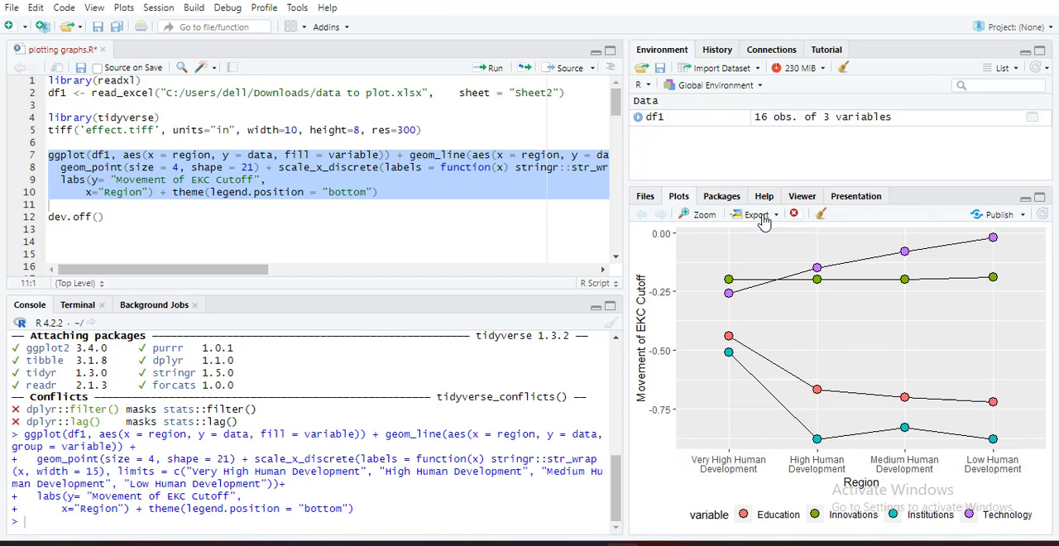
Step: Export the plot from the Plots pane as a TIFF image named 'example graph'
left_click(755, 215)
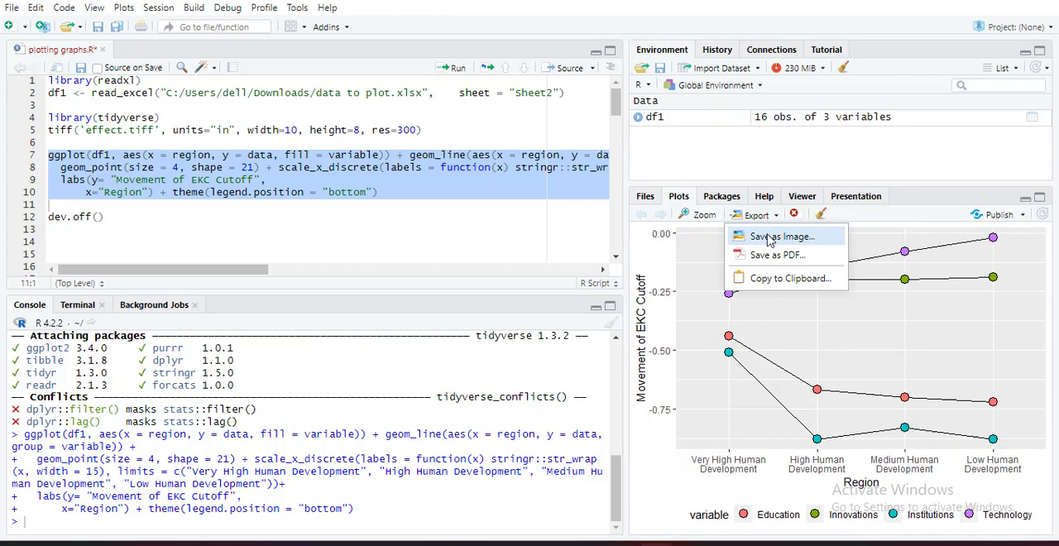
left_click(777, 237)
type("example graph")
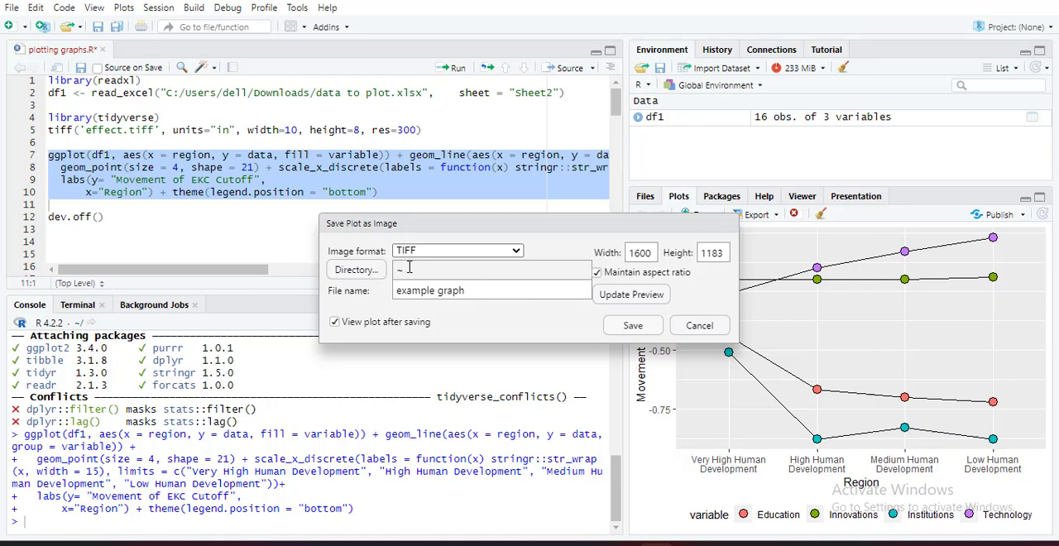
left_click(632, 324)
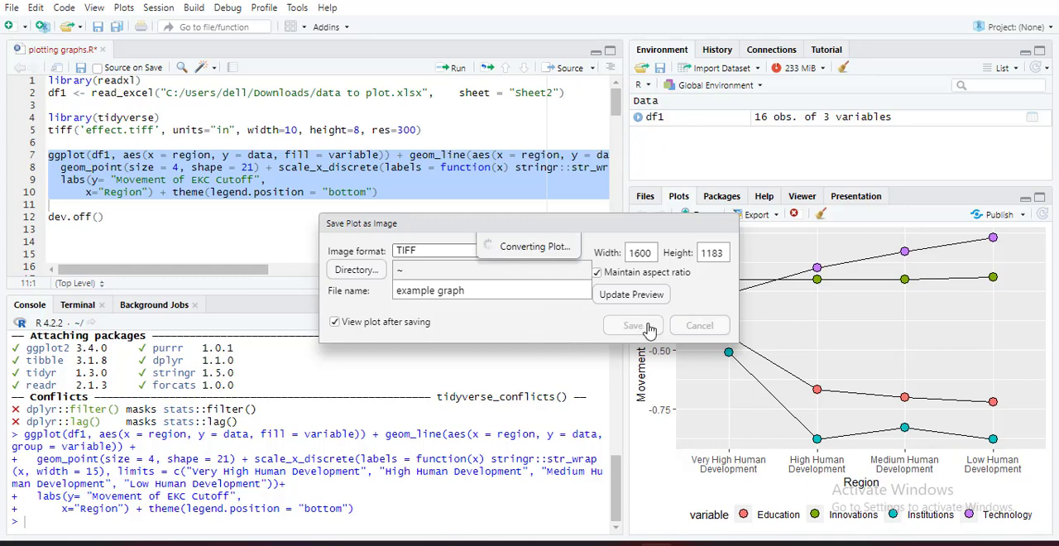
left_click(632, 325)
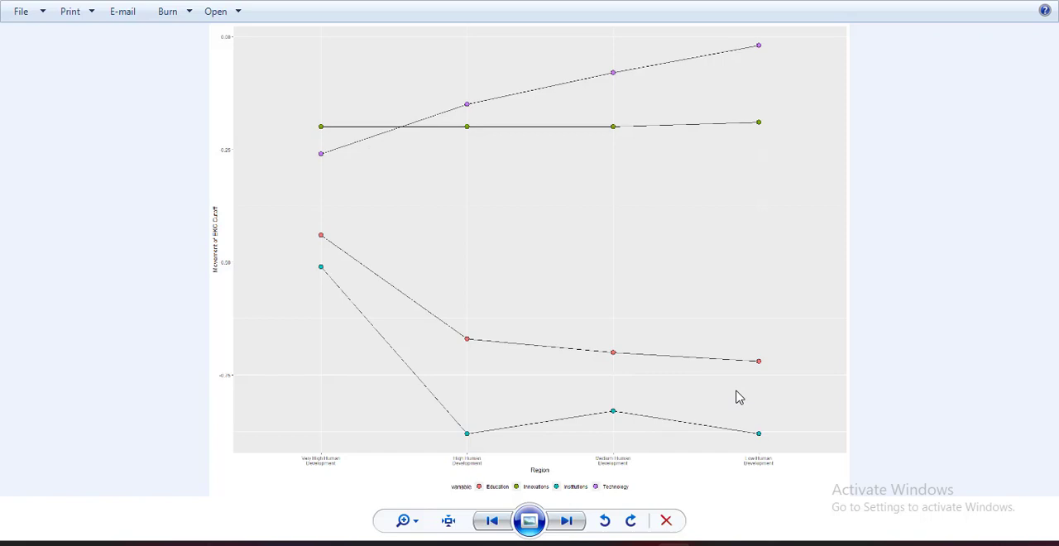
mouse_move(732, 401)
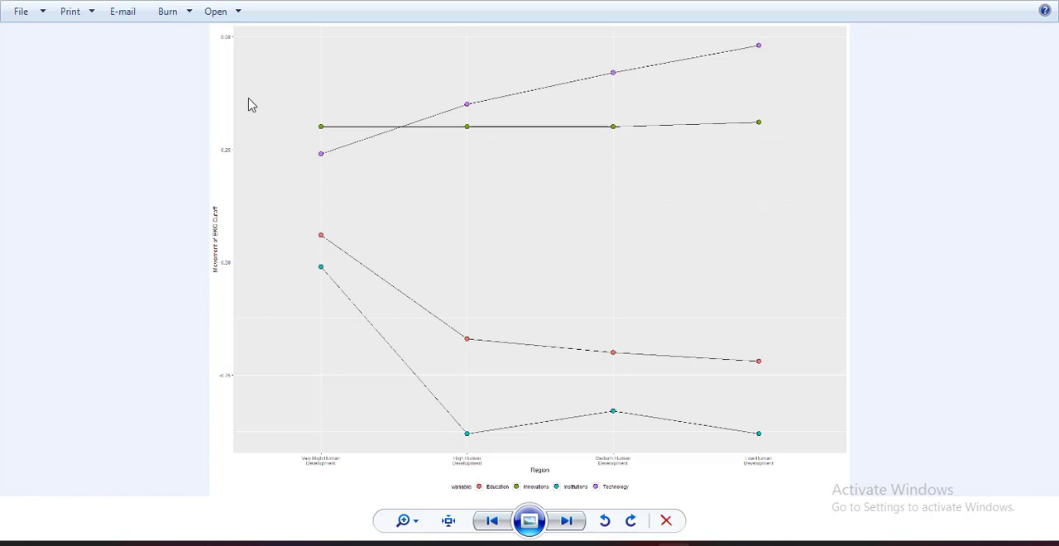
mouse_move(235, 46)
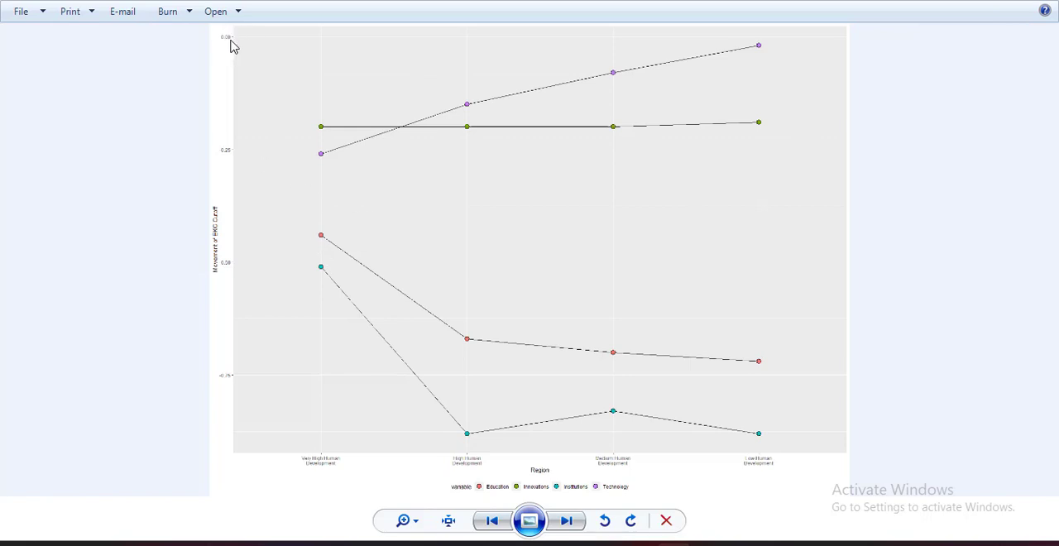
mouse_move(374, 324)
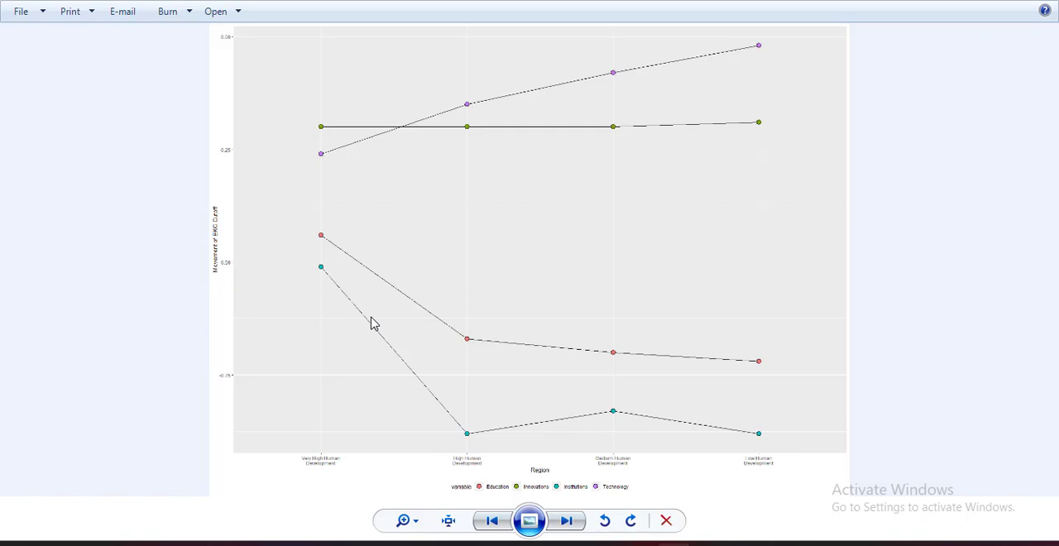
mouse_move(316, 263)
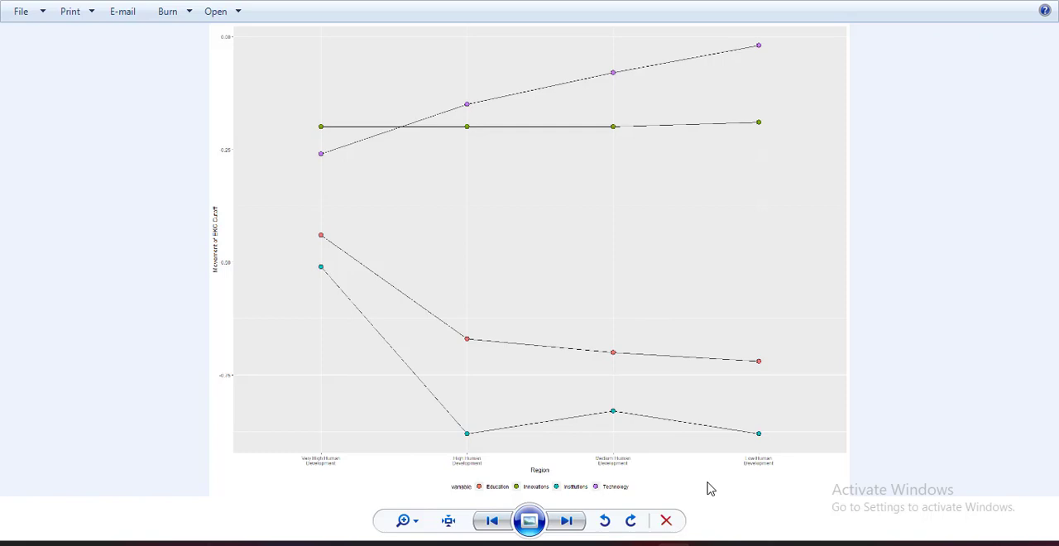
mouse_move(914, 199)
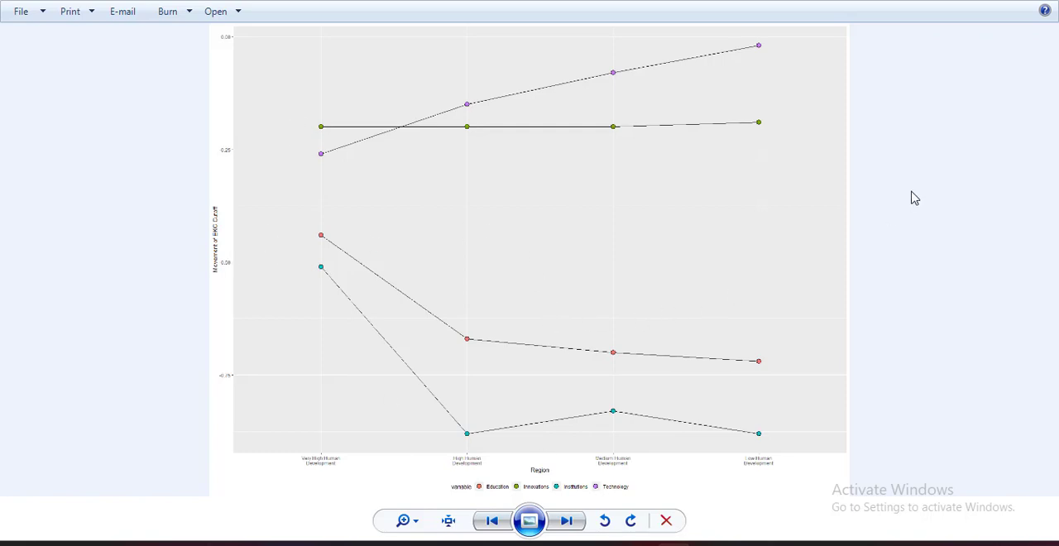
mouse_move(1040, 3)
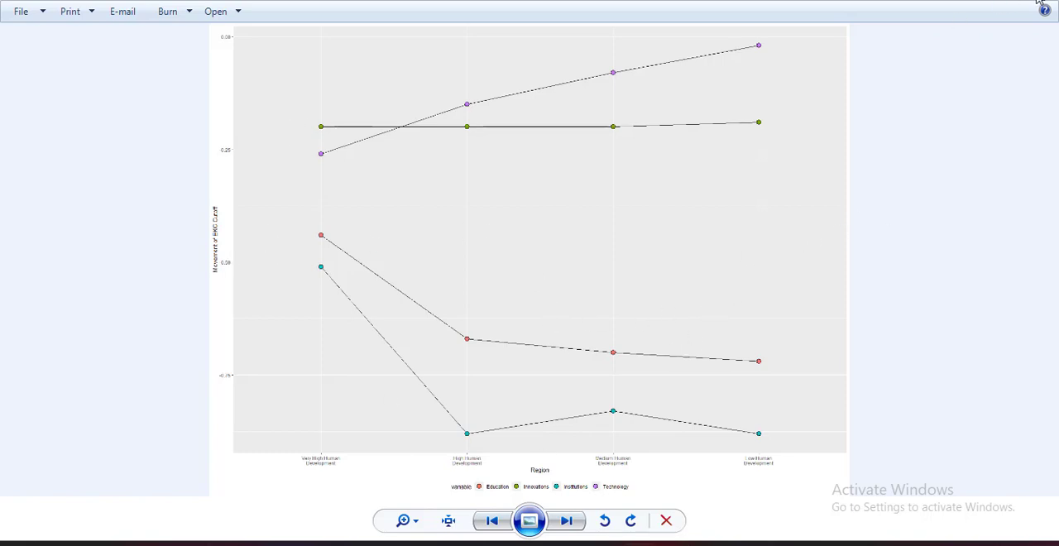
Step: Close the Windows Photo Viewer after reviewing the exported graph
left_click(530, 519)
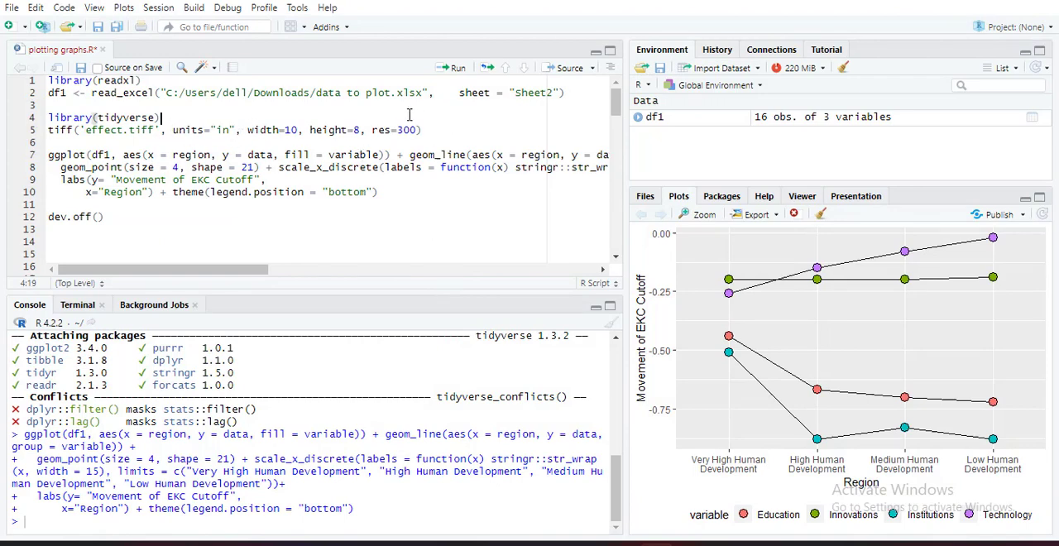
mouse_move(423, 248)
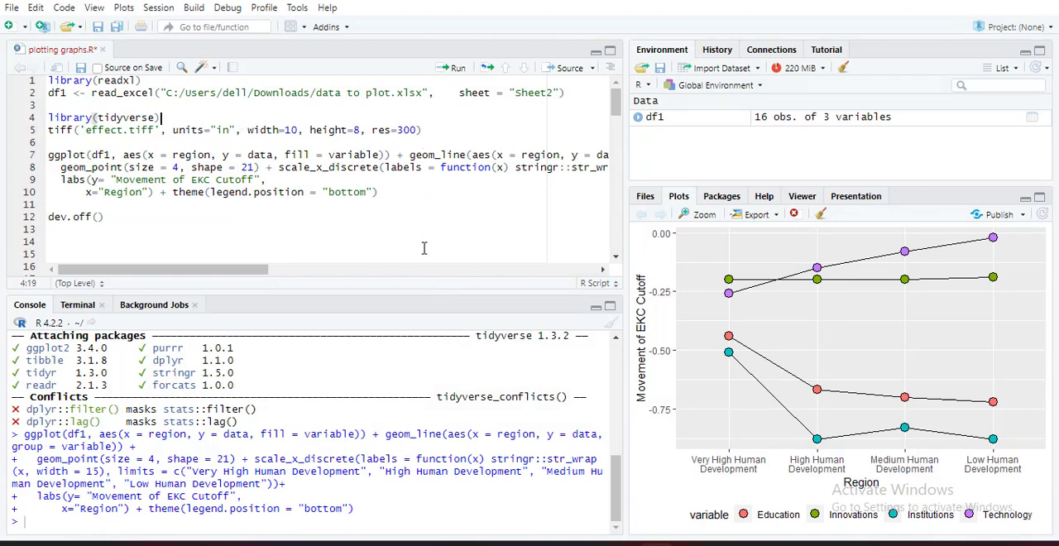
Step: Clear all plots from the plot history, confirming the Clear Plots prompt
left_click(820, 215)
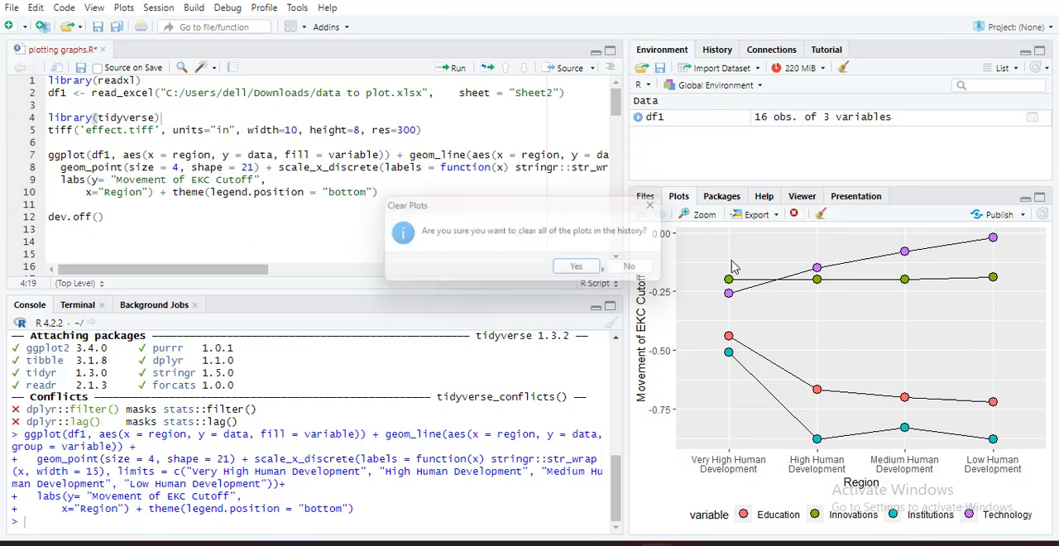
left_click(576, 265)
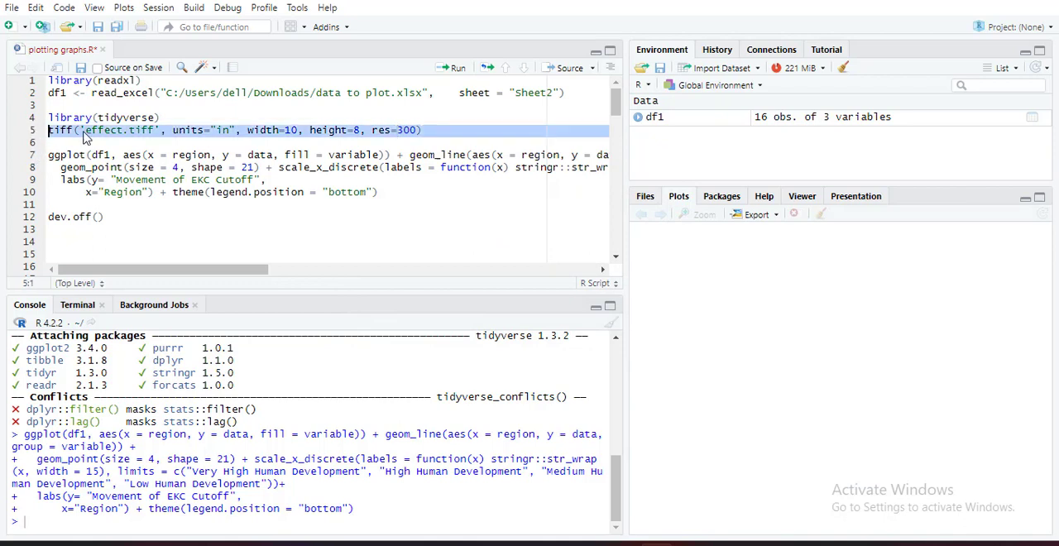
mouse_move(112, 141)
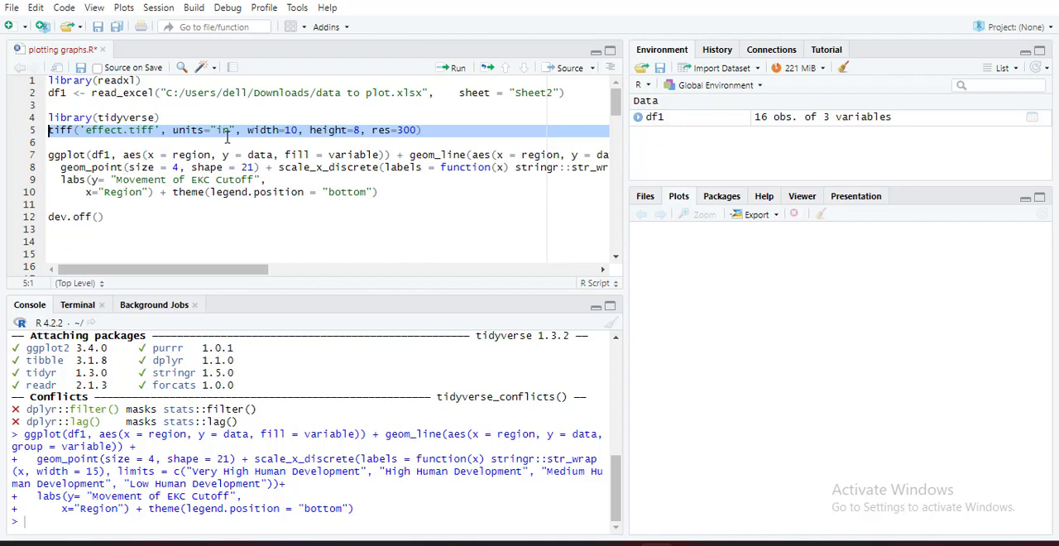
mouse_move(280, 142)
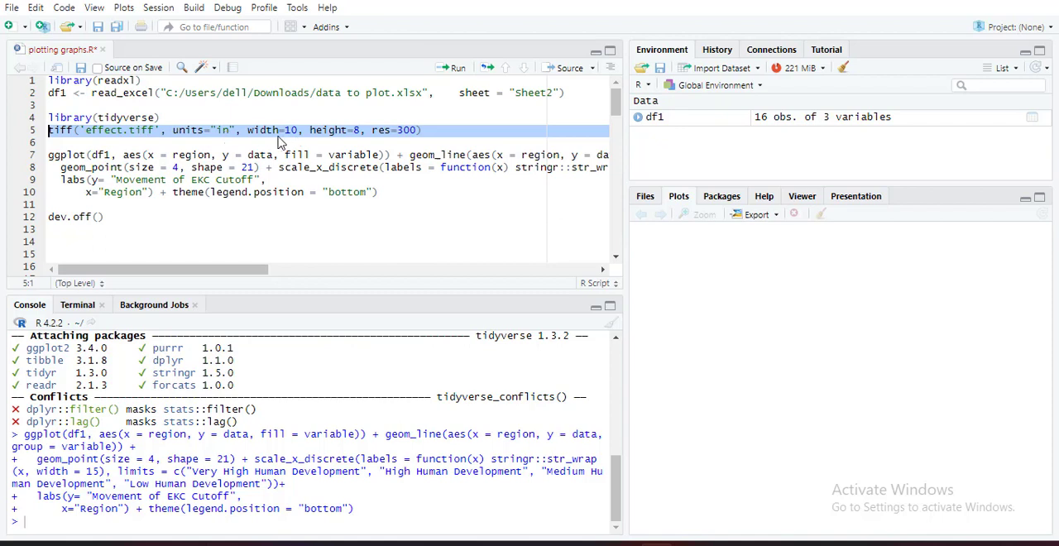
mouse_move(373, 139)
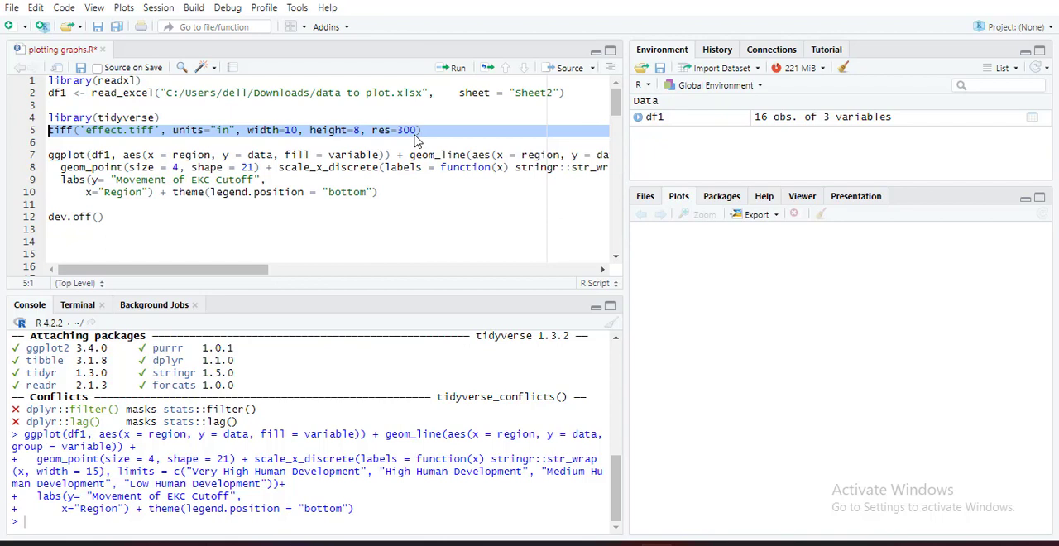
mouse_move(242, 155)
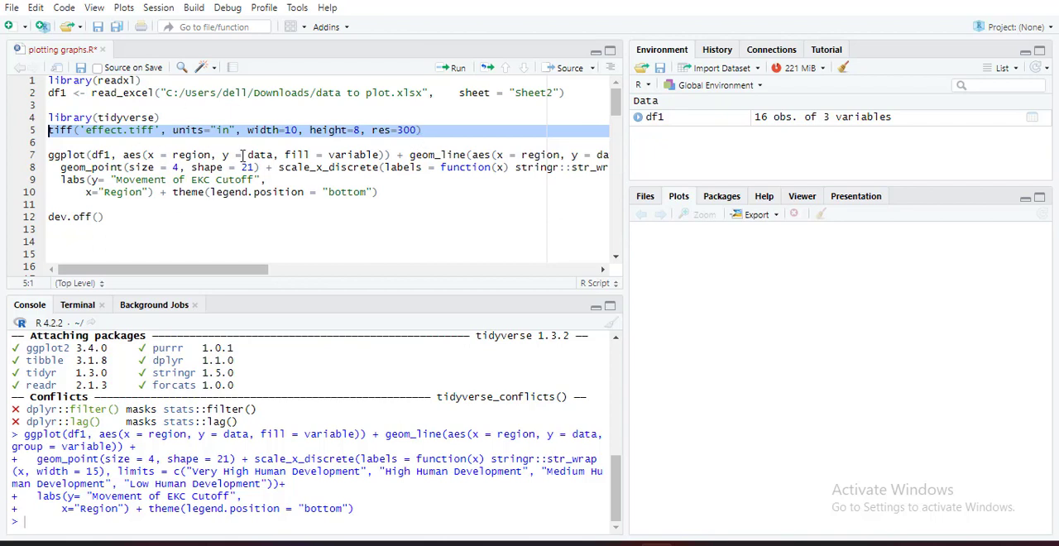
mouse_move(290, 132)
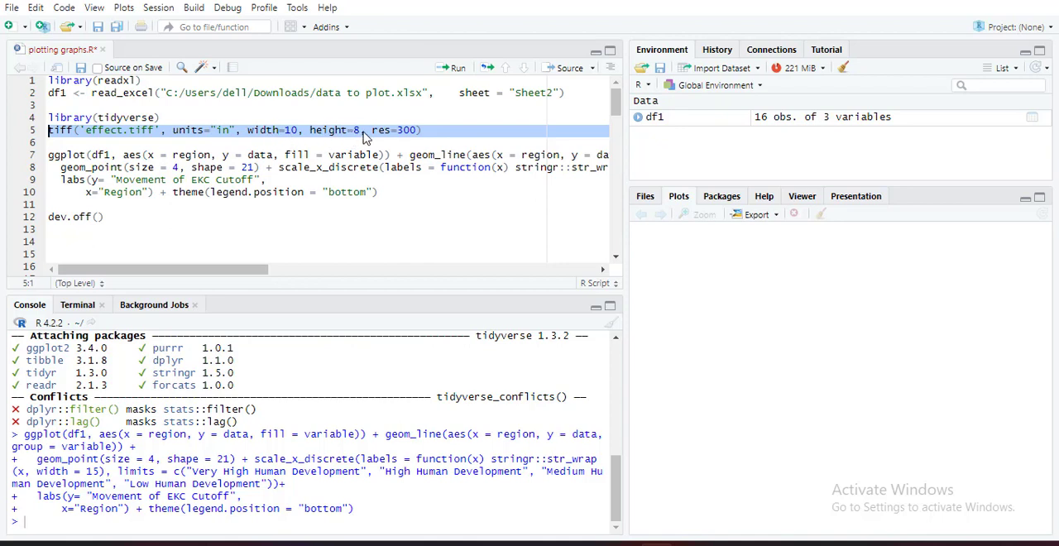
mouse_move(298, 139)
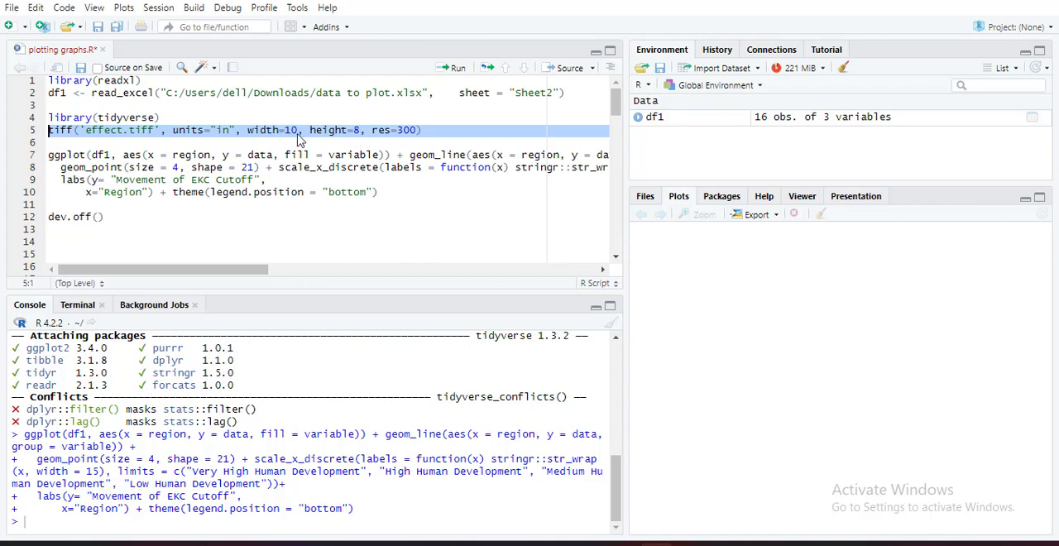
mouse_move(306, 145)
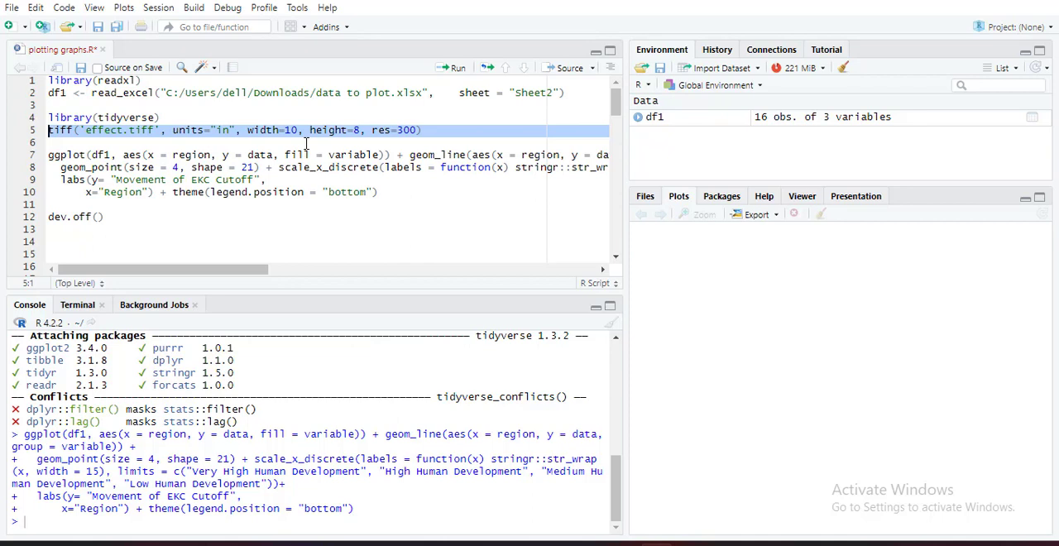
mouse_move(422, 139)
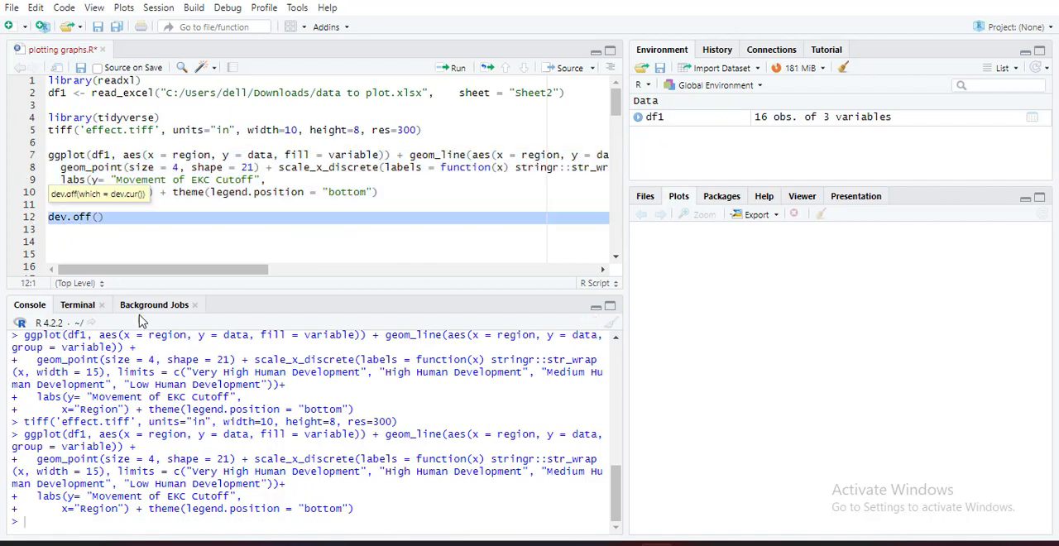
Step: Finish writing effect.tiff, then locate the ~21 MB file in Documents and preview it
left_click(457, 66)
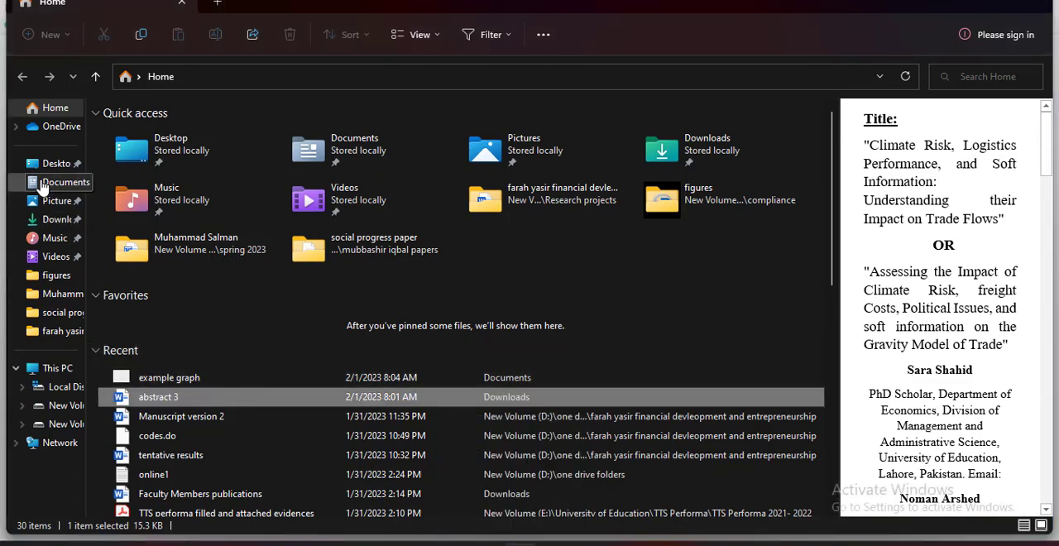
left_click(64, 182)
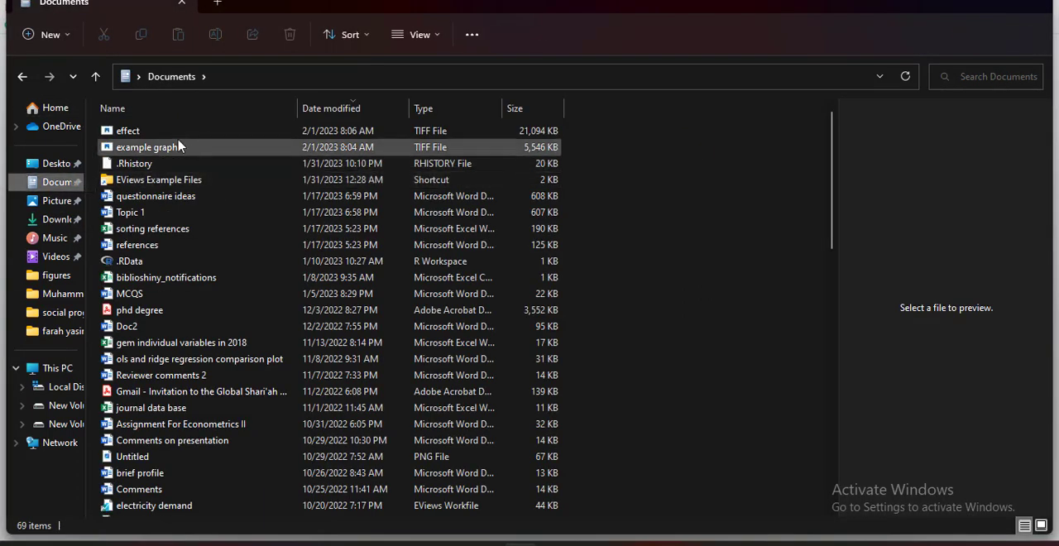
left_click(128, 129)
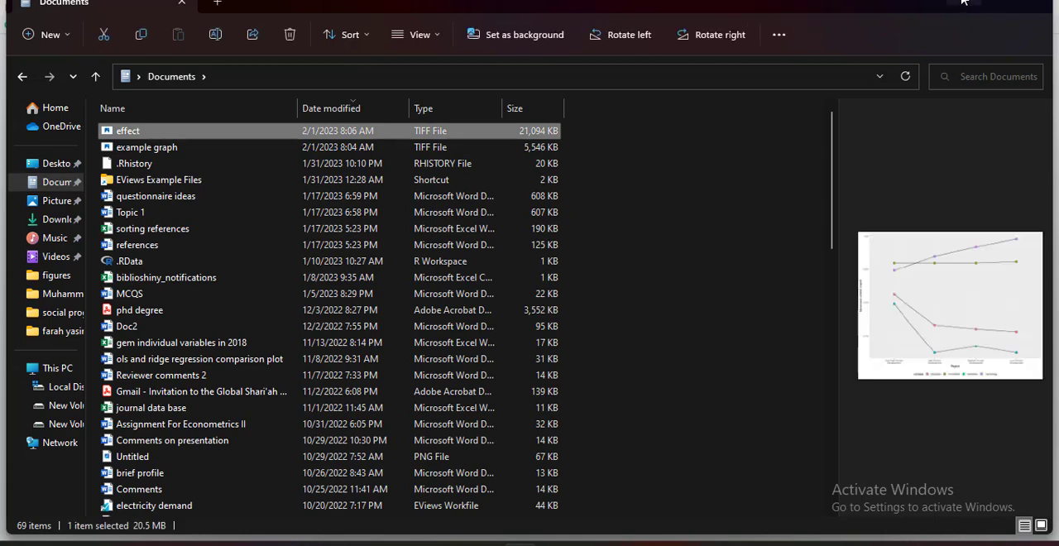
Step: View effect.tiff full size in Windows Photo Viewer, then close it and return to the R script
double_click(128, 129)
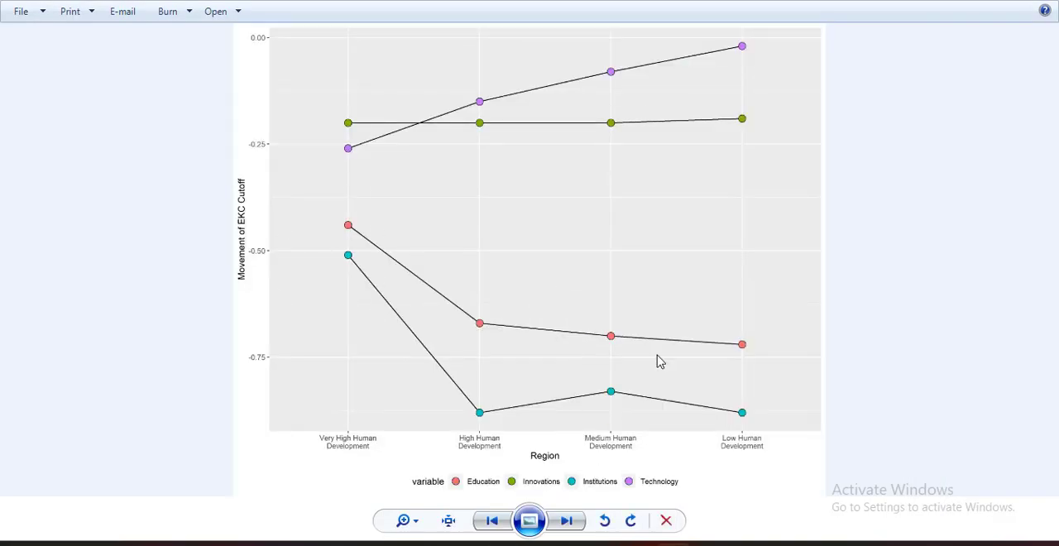
mouse_move(748, 380)
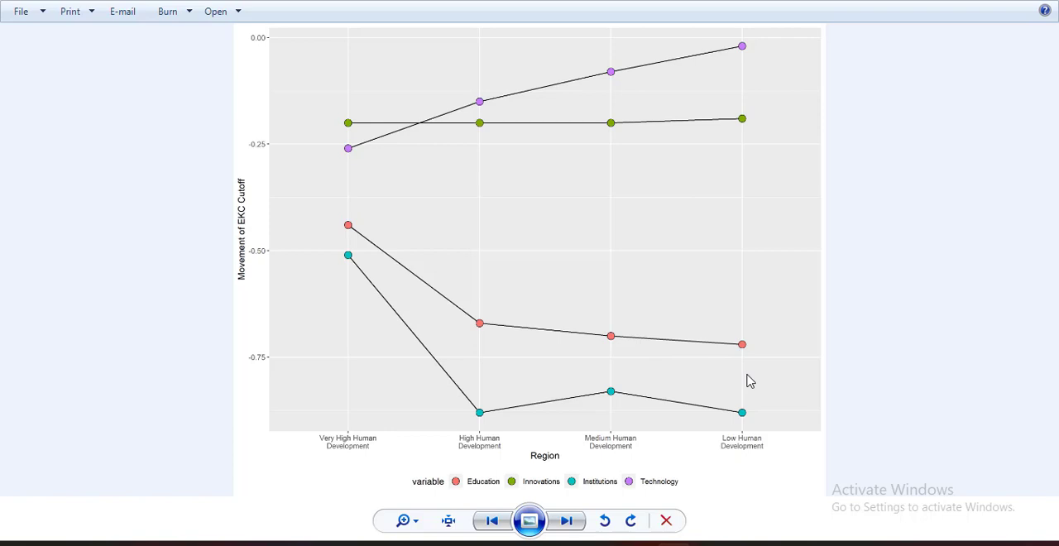
mouse_move(209, 209)
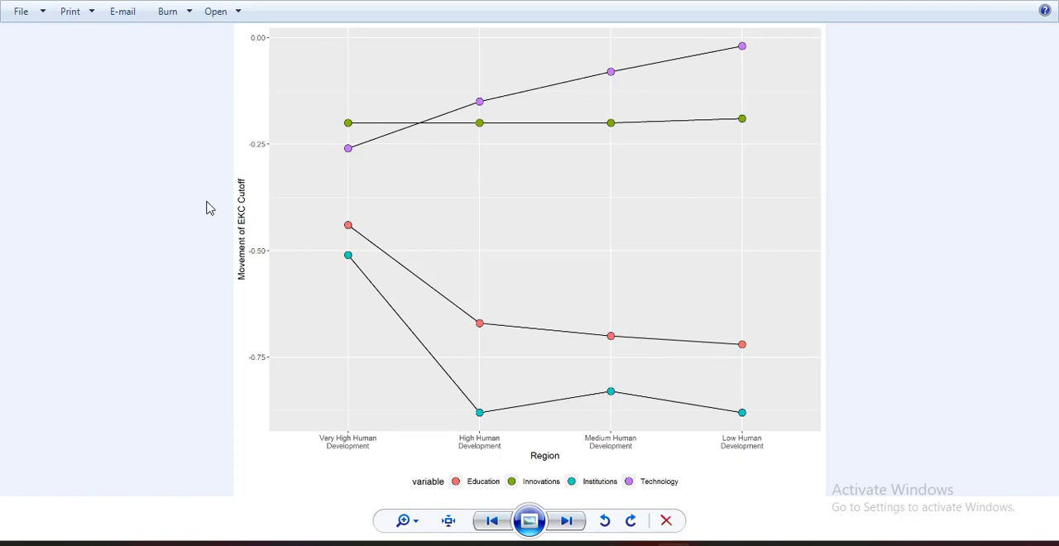
mouse_move(346, 234)
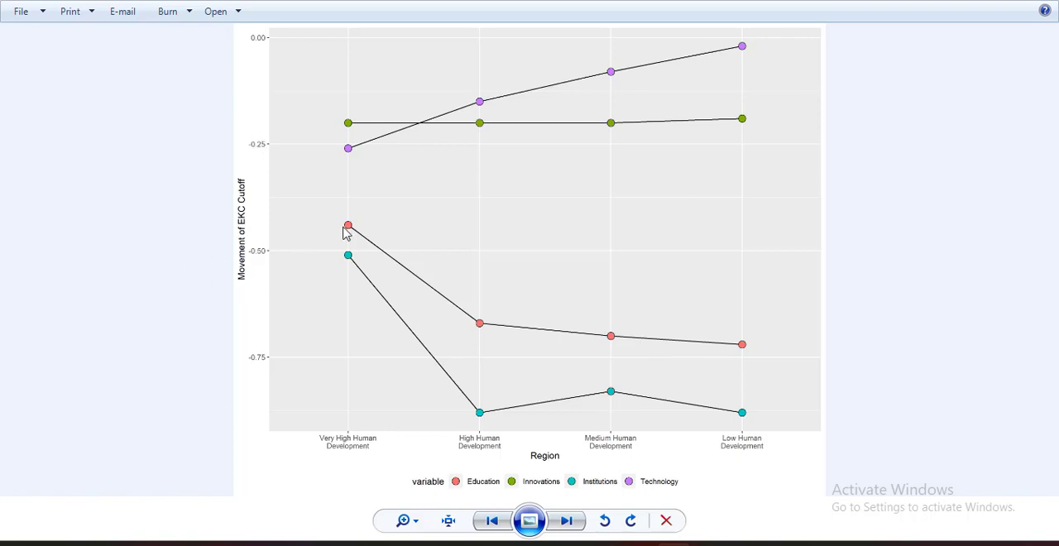
mouse_move(510, 318)
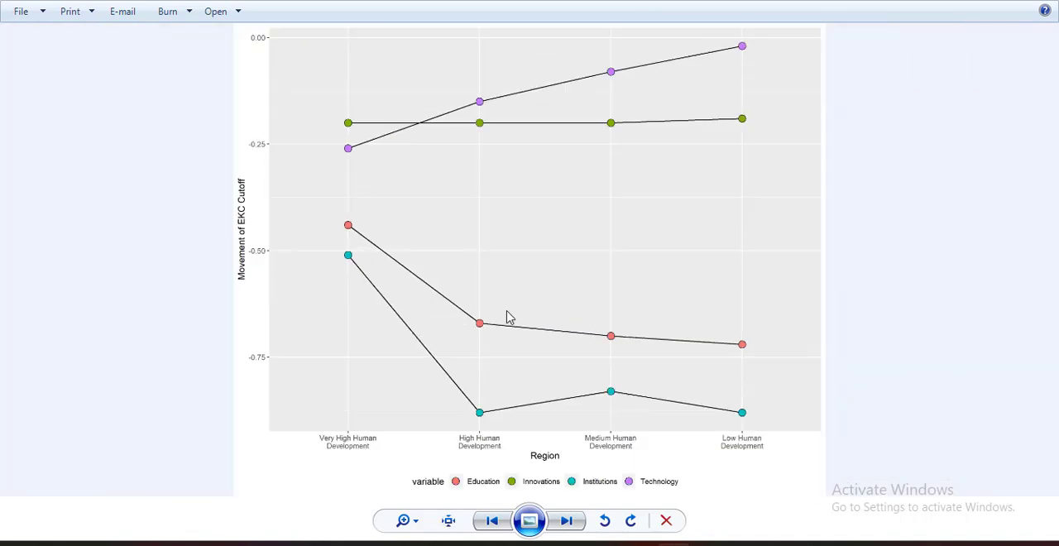
mouse_move(273, 351)
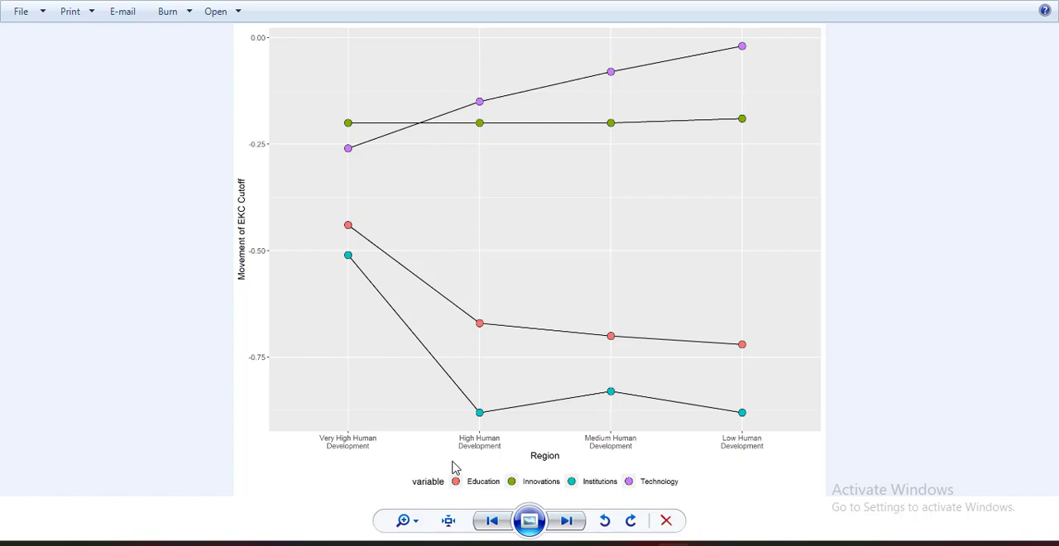
mouse_move(847, 380)
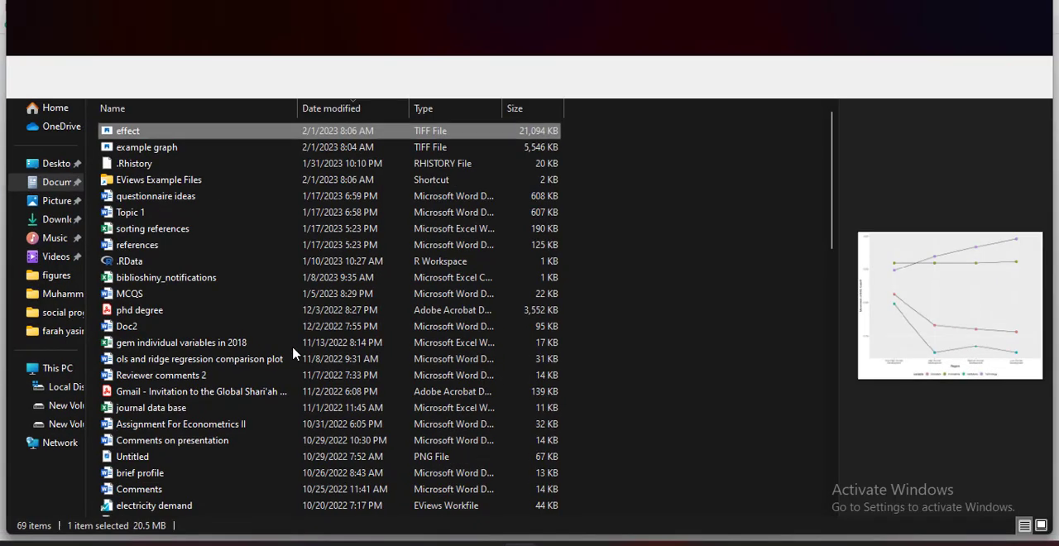
left_click(148, 145)
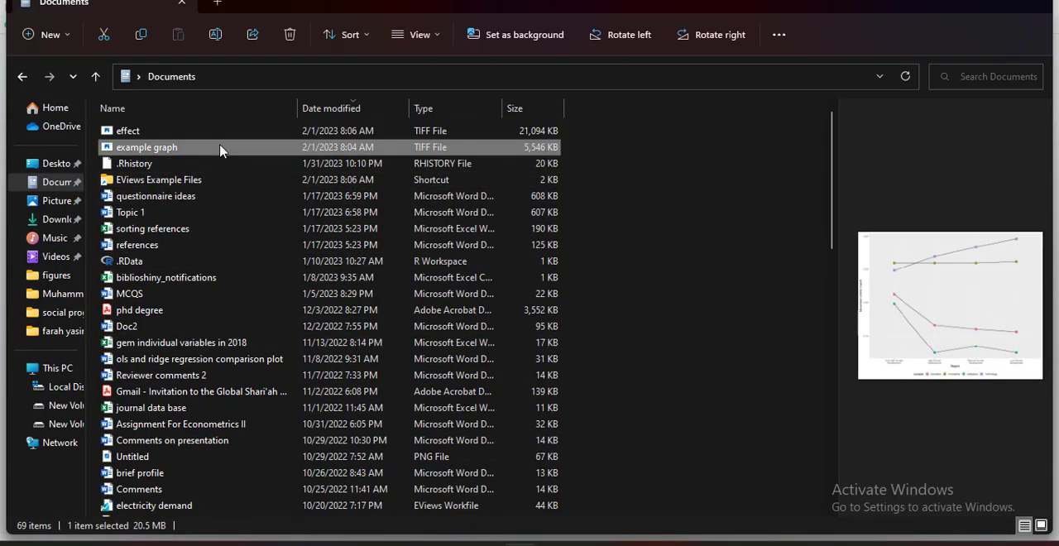
left_click(128, 129)
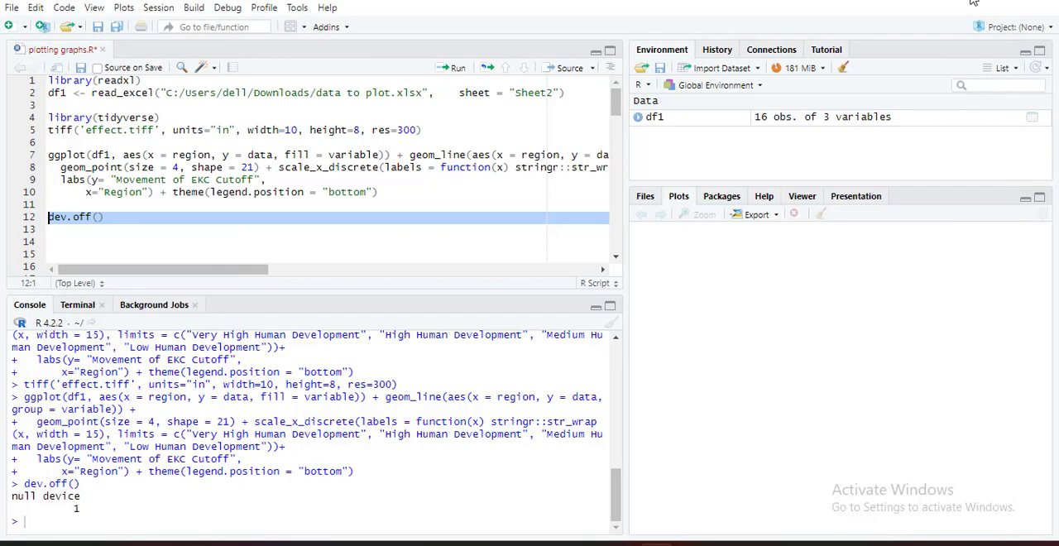
mouse_move(324, 282)
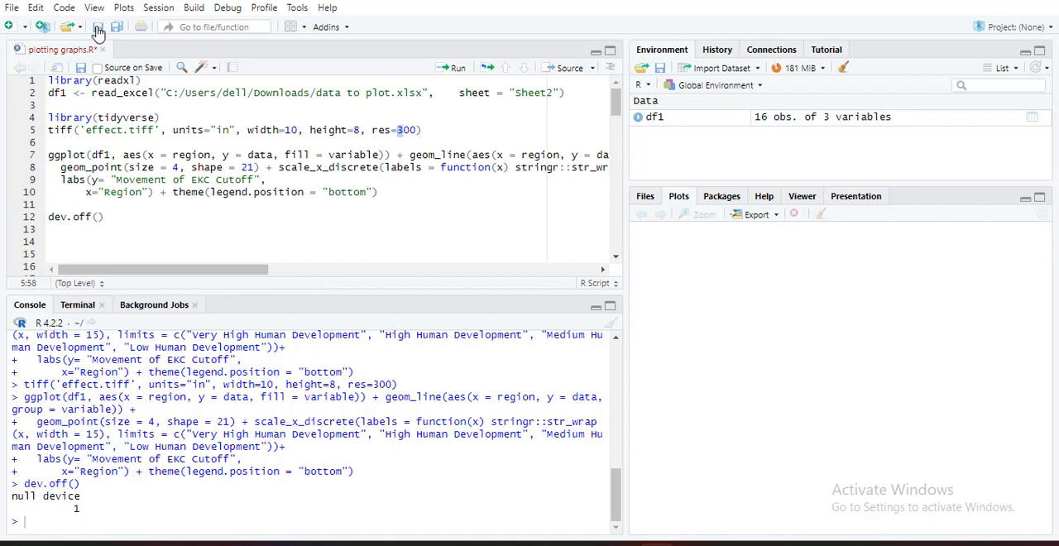
Step: Save the plotting script after dev.off() confirms the TIFF export is complete
left_click(97, 26)
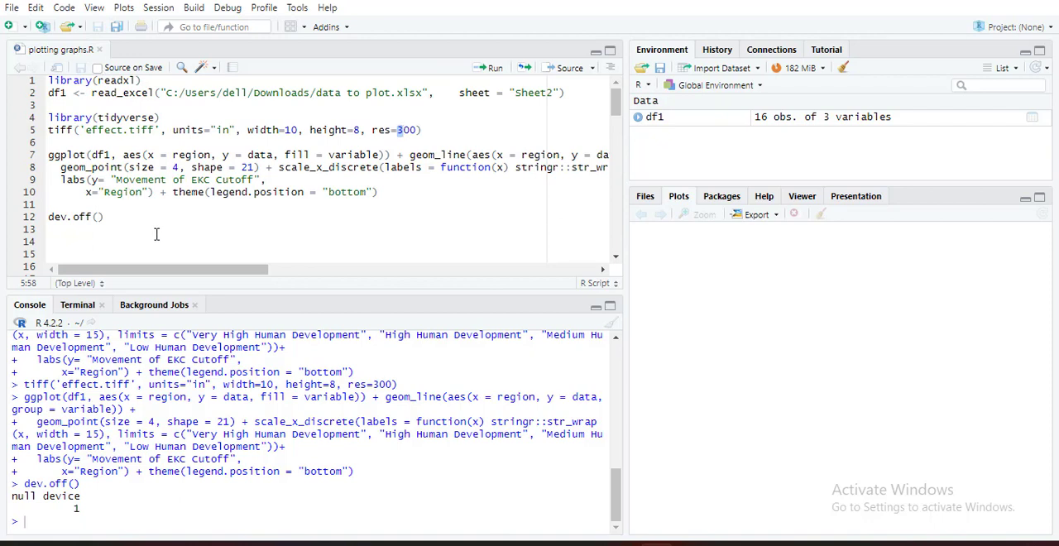
mouse_move(422, 371)
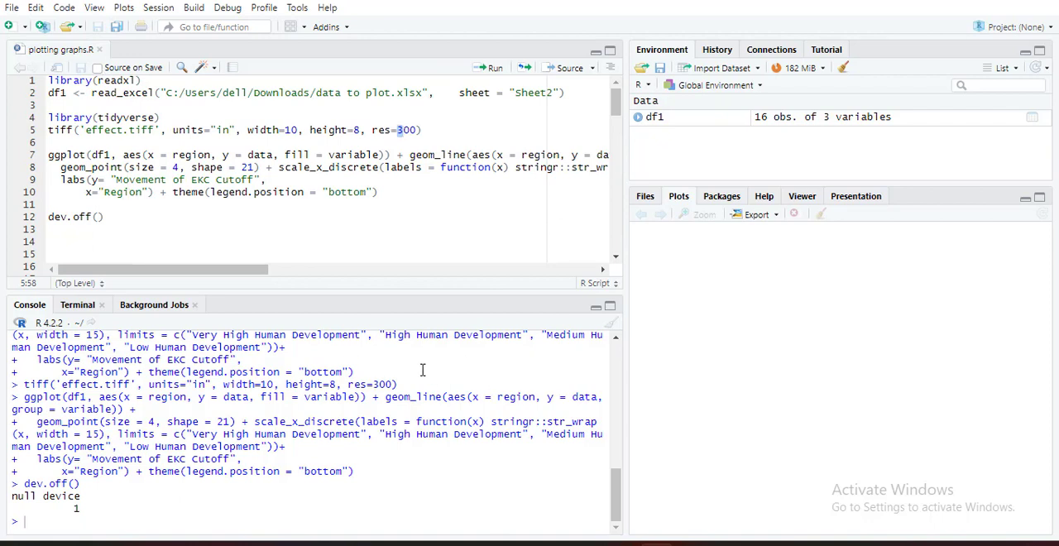
mouse_move(421, 364)
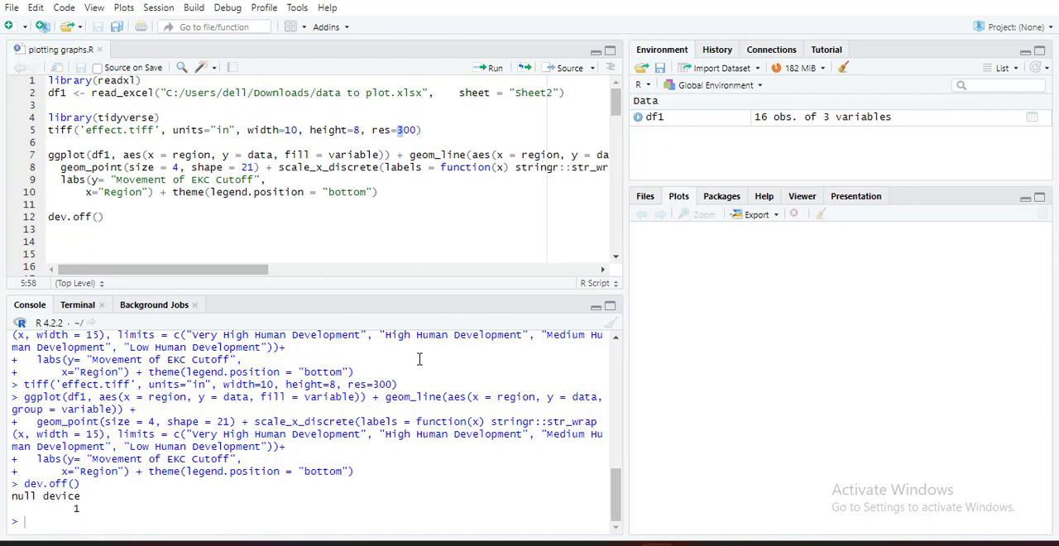
mouse_move(340, 234)
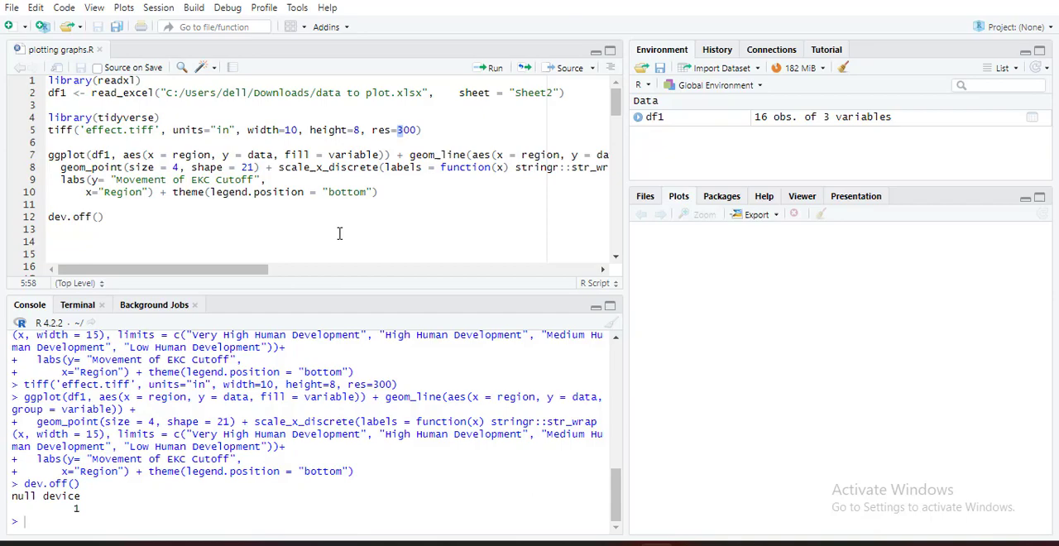
mouse_move(609, 523)
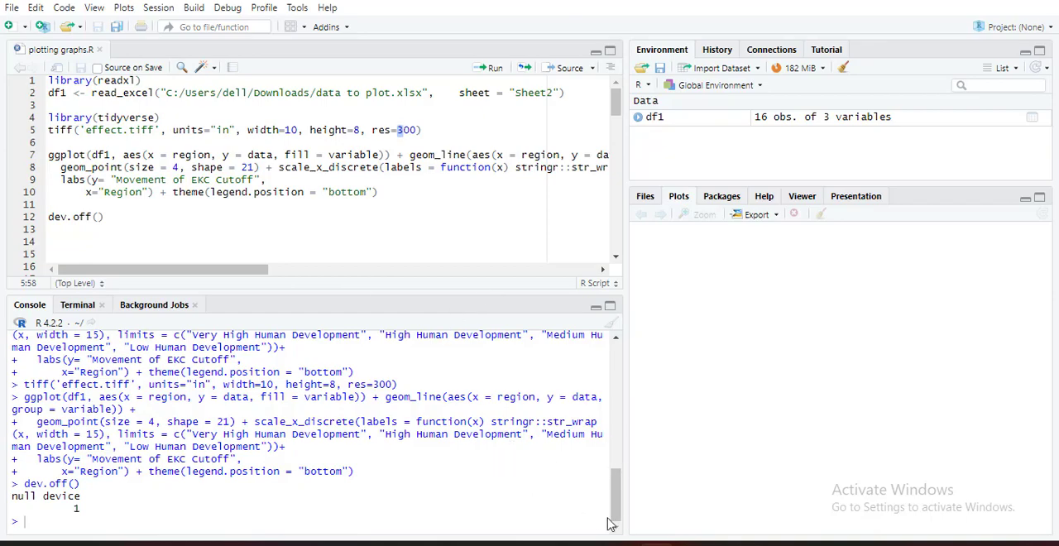